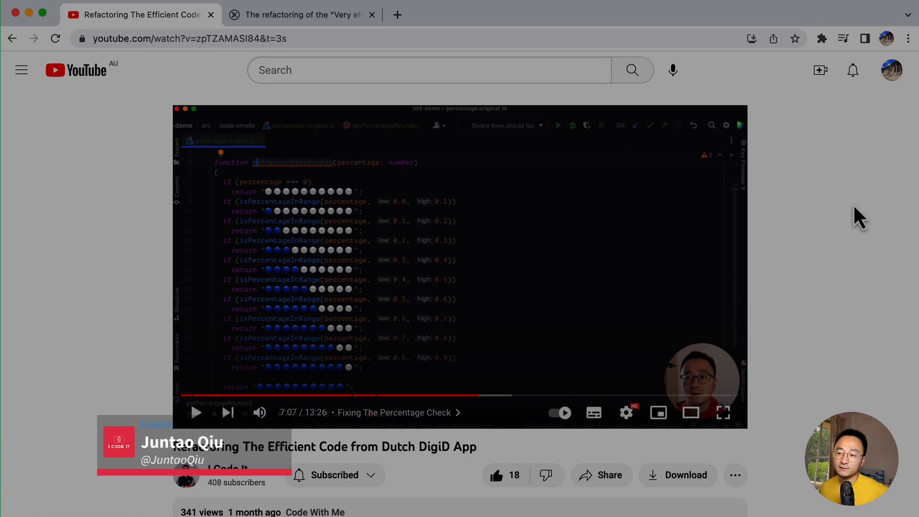
pyautogui.moveTo(304, 357)
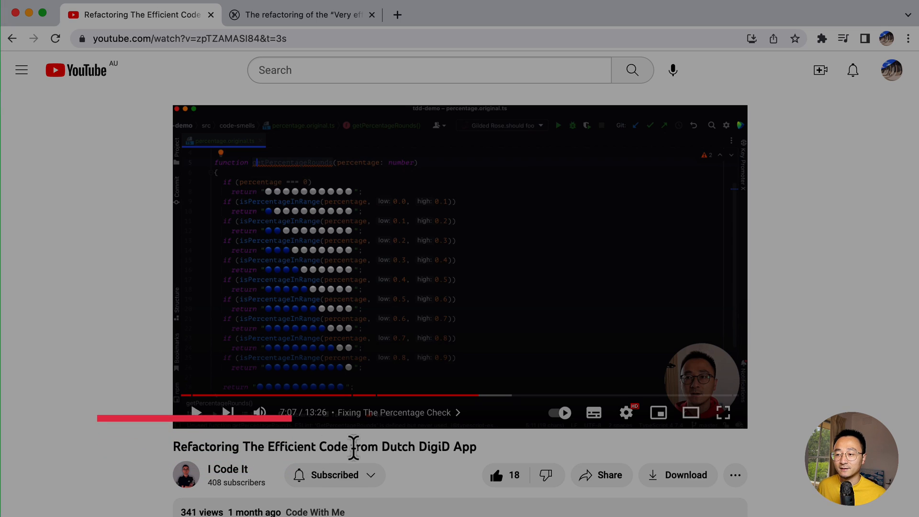
# Step: Check the refactoring article, then scroll users.json down to Inga's null-location record
pyautogui.click(299, 14)
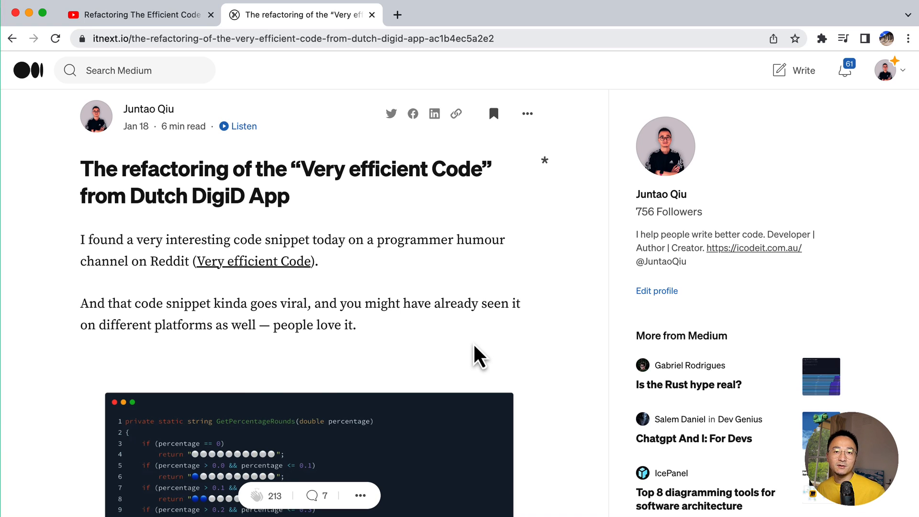
pyautogui.click(135, 15)
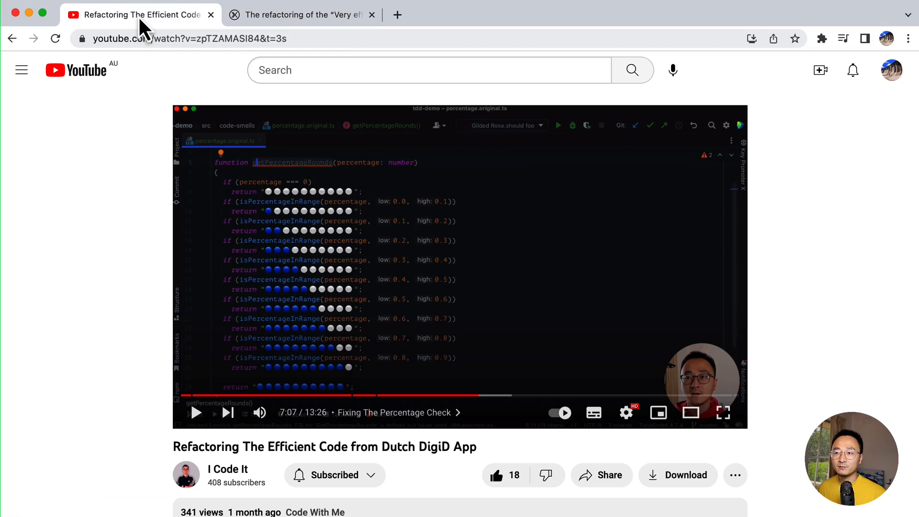
pyautogui.moveTo(437, 287)
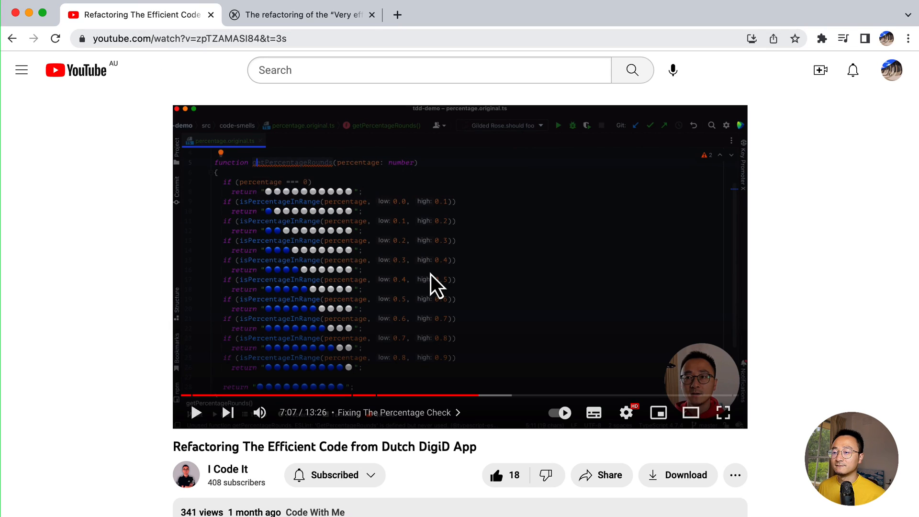
pyautogui.moveTo(471, 276)
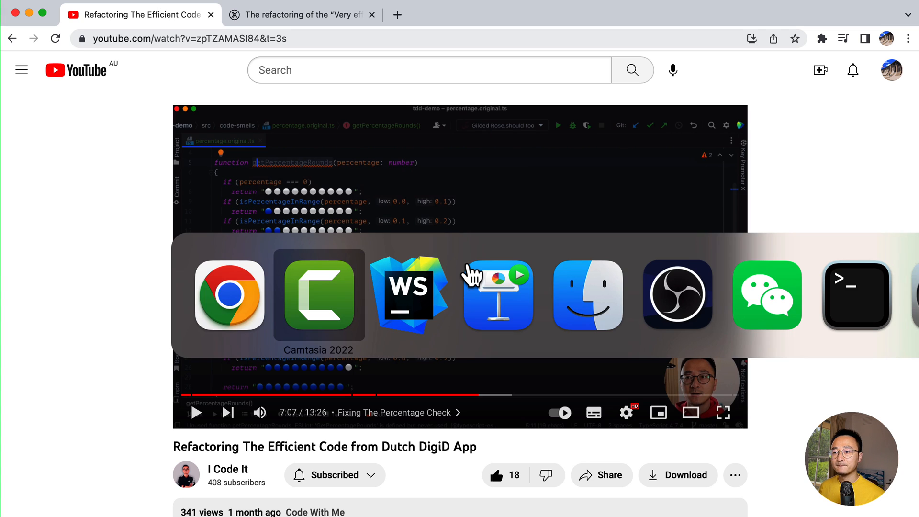
pyautogui.click(408, 295)
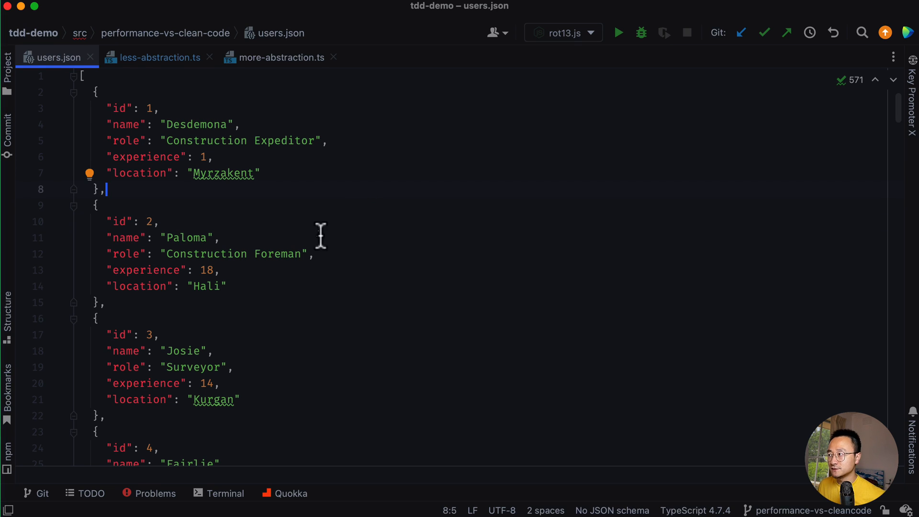
pyautogui.scroll(-3)
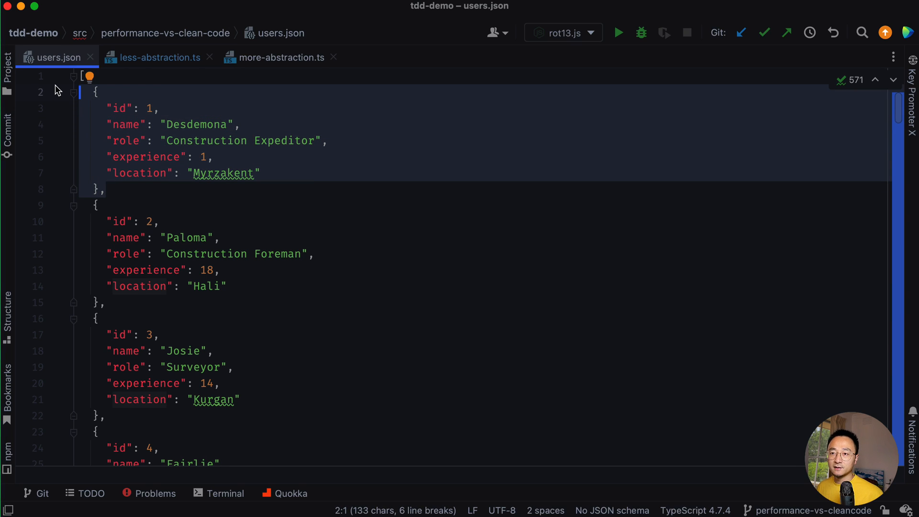
pyautogui.moveTo(130, 180)
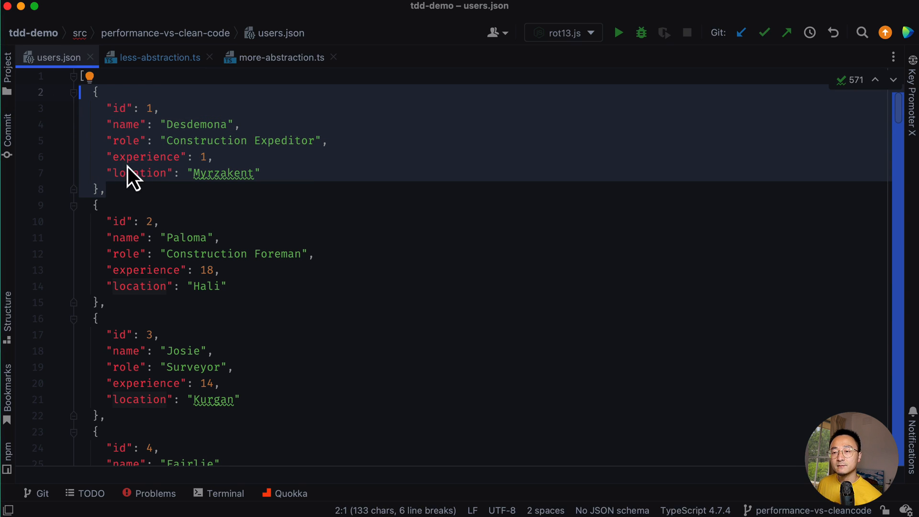
pyautogui.moveTo(150, 163)
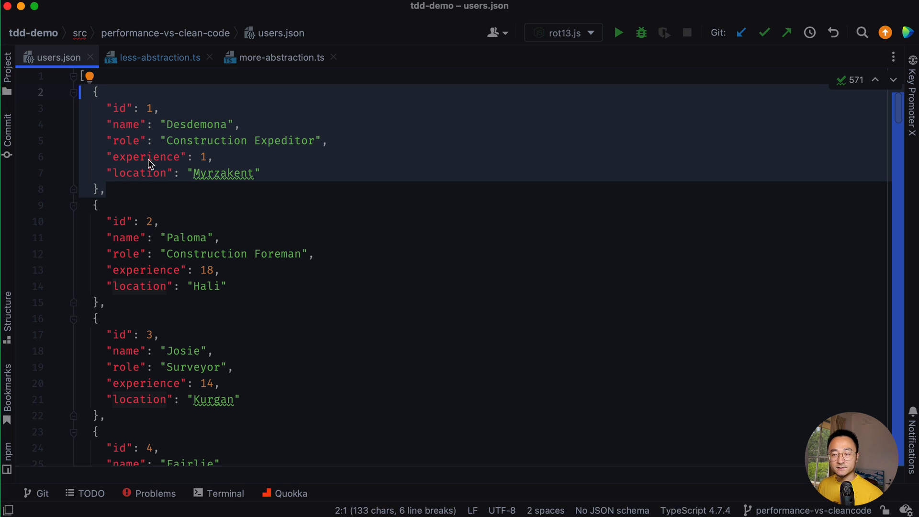
pyautogui.moveTo(287, 195)
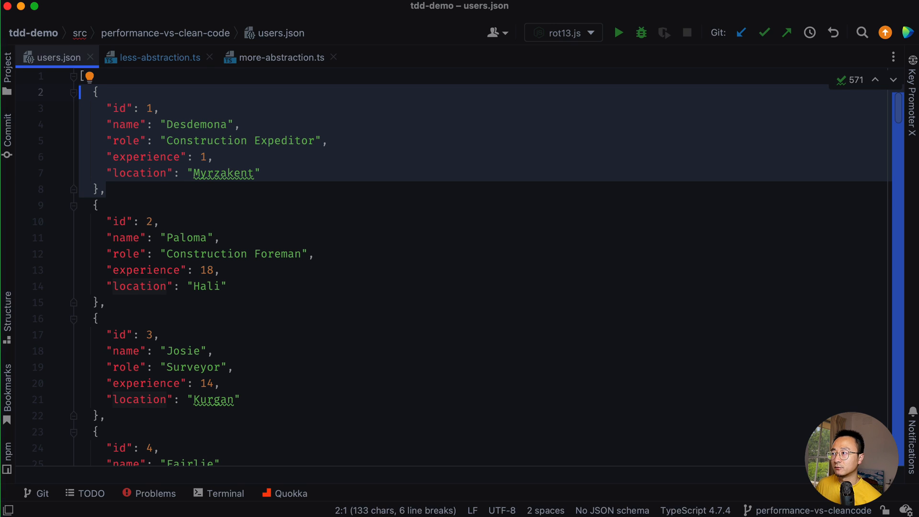
pyautogui.scroll(-3)
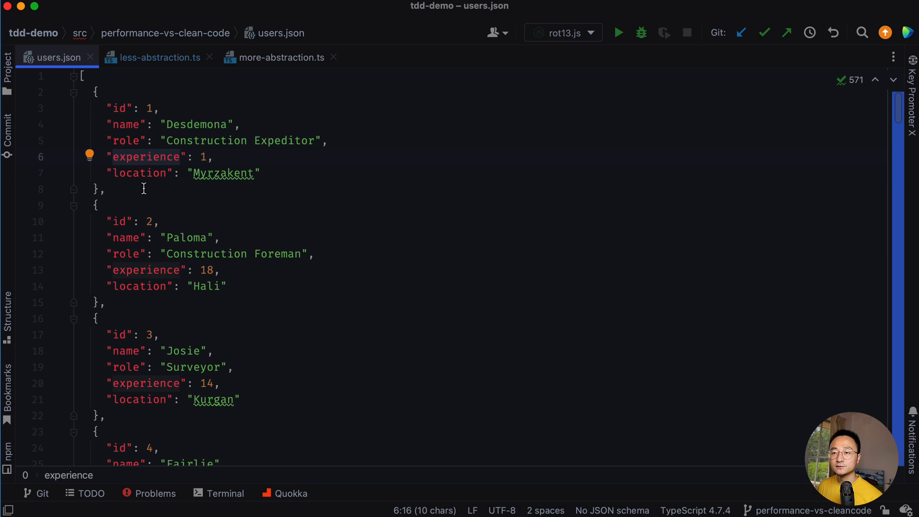
pyautogui.moveTo(146, 157)
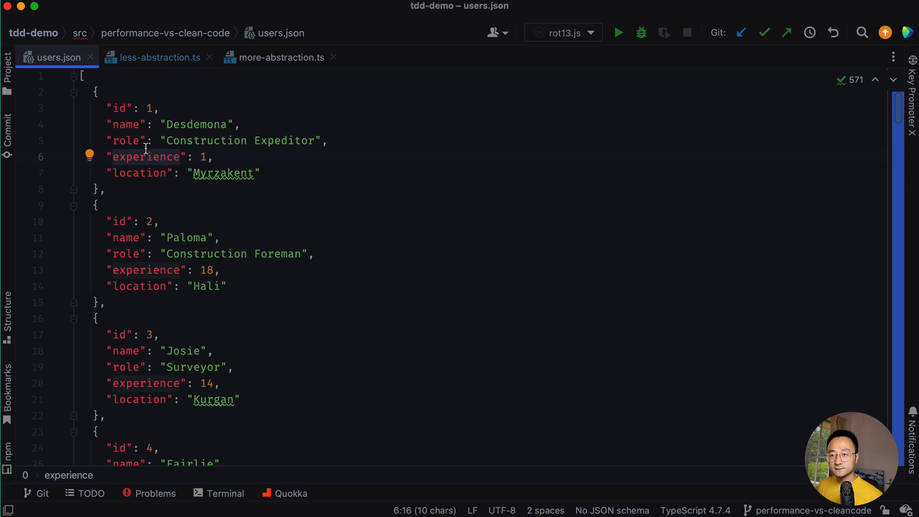
pyautogui.moveTo(161, 177)
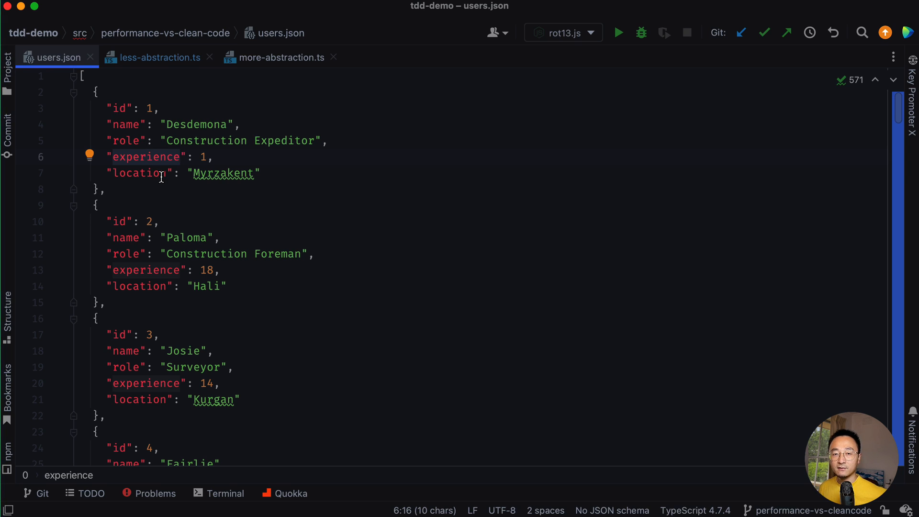
pyautogui.click(282, 187)
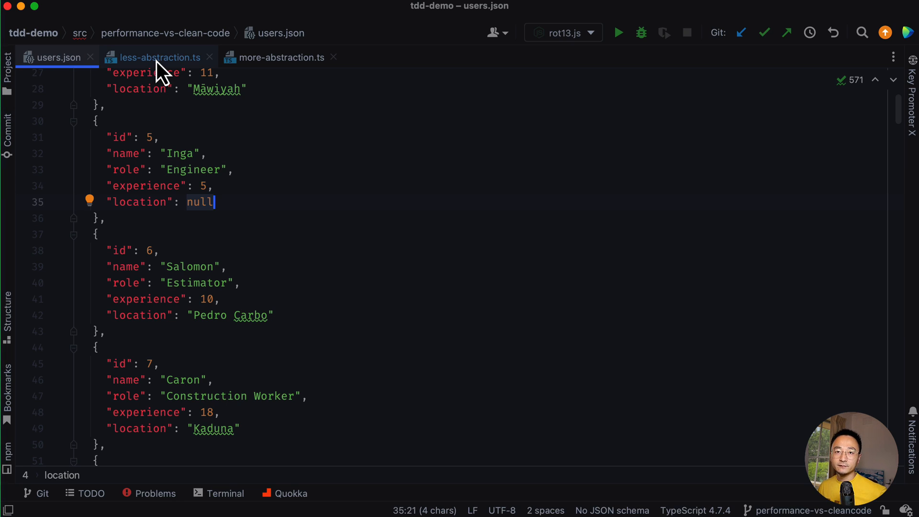
# Step: Open less-abstraction.ts and select the experience threshold 3 in the if condition
pyautogui.click(157, 57)
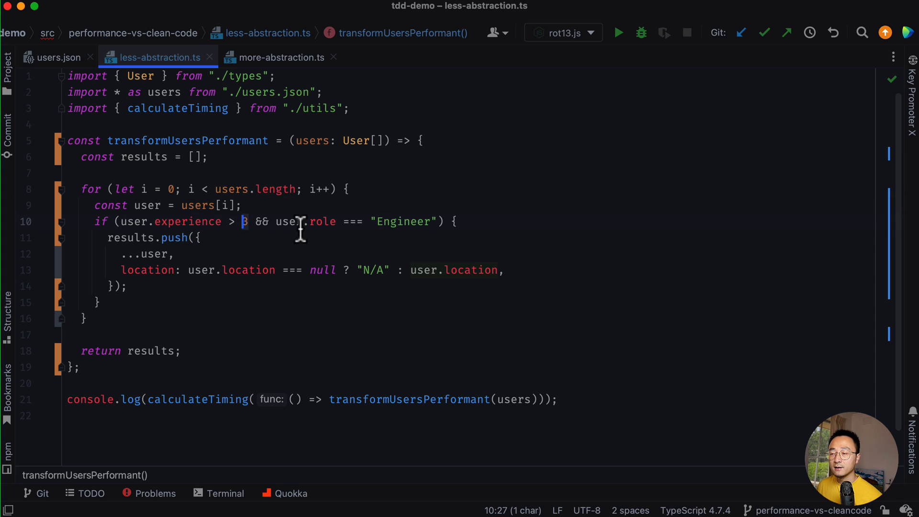
pyautogui.doubleClick(403, 221)
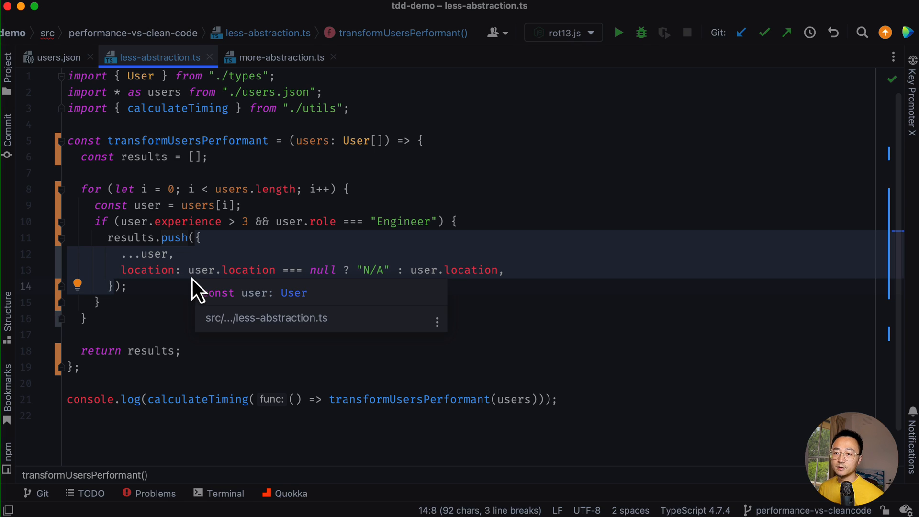
pyautogui.moveTo(366, 287)
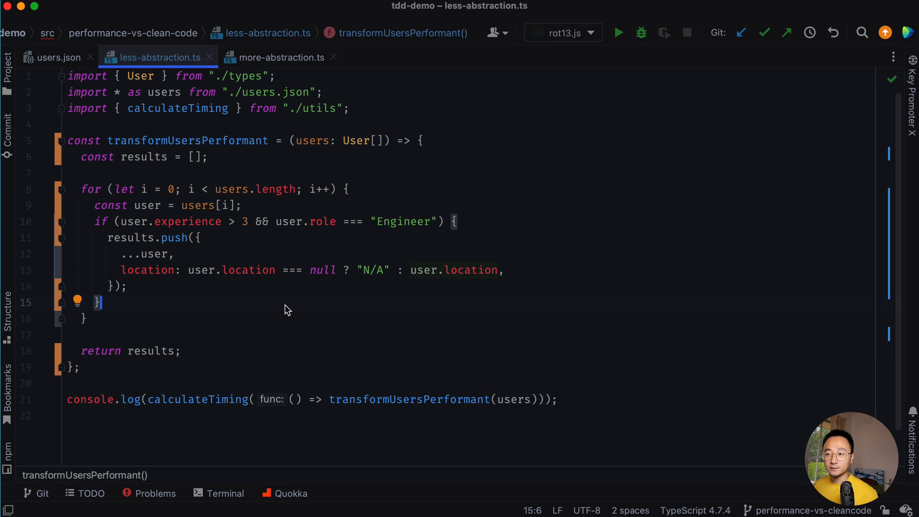
pyautogui.moveTo(270, 242)
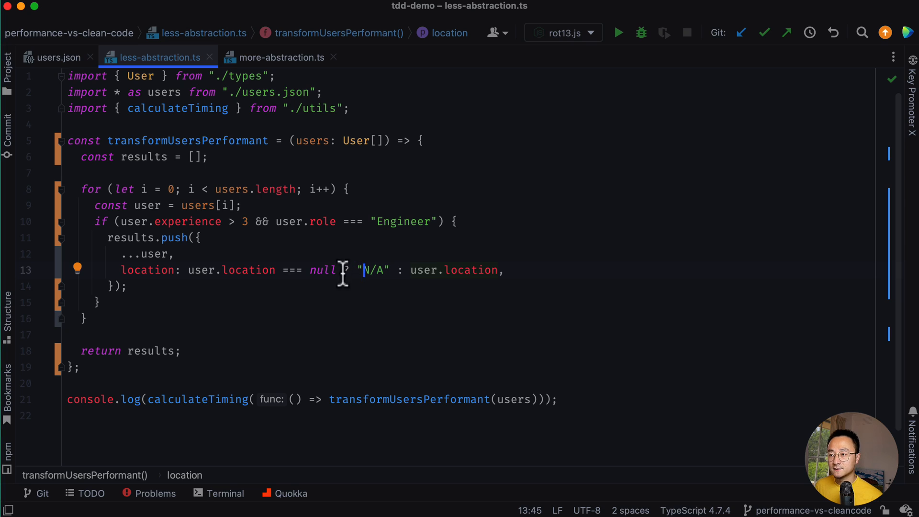
pyautogui.doubleClick(147, 269)
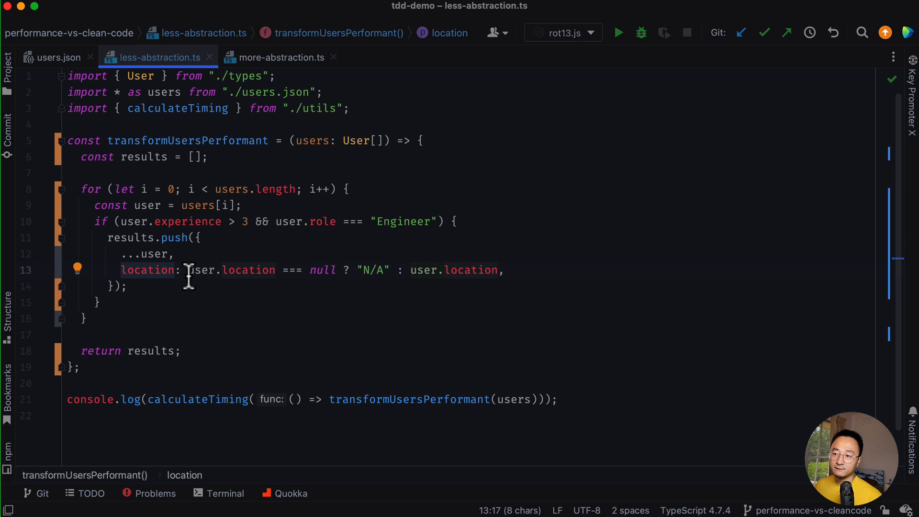
pyautogui.moveTo(369, 276)
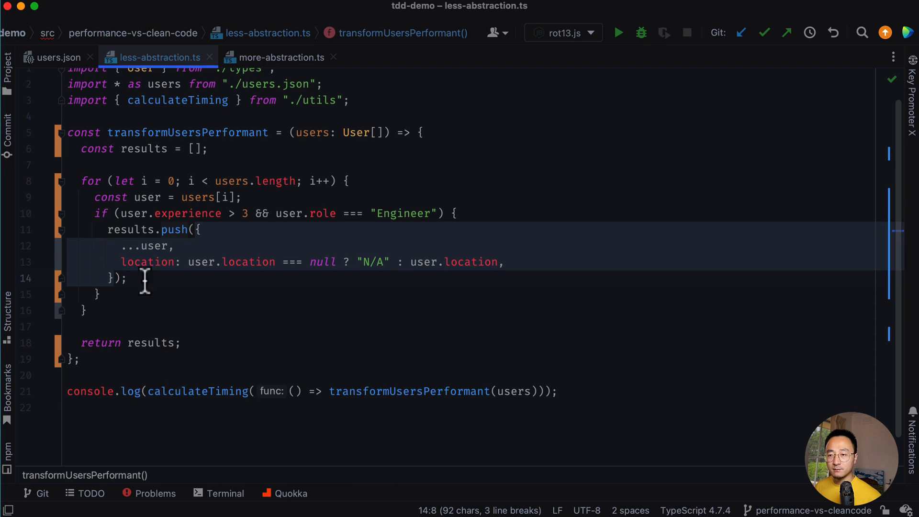
pyautogui.moveTo(334, 284)
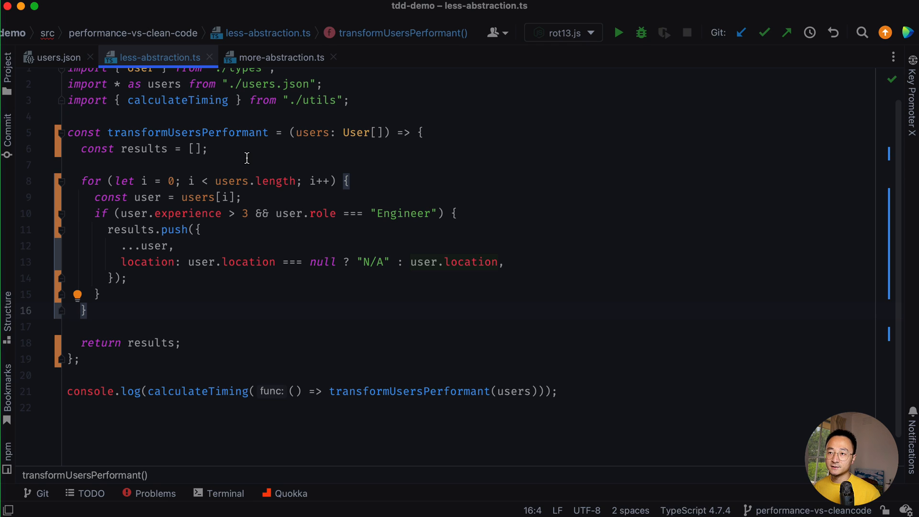
pyautogui.click(280, 57)
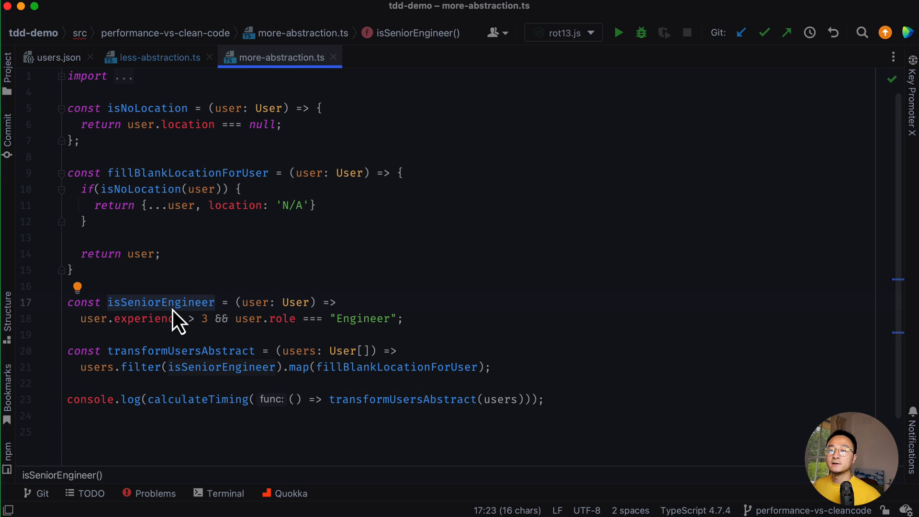
pyautogui.moveTo(252, 302)
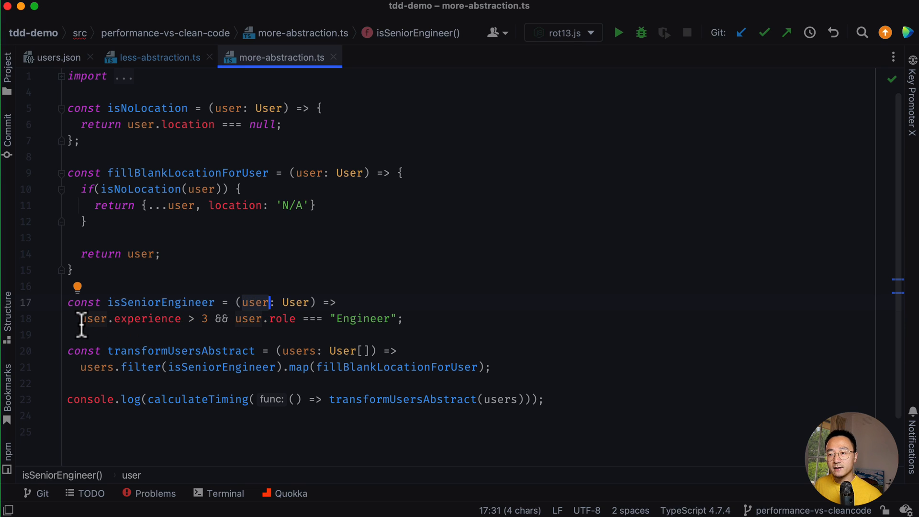
pyautogui.doubleClick(147, 319)
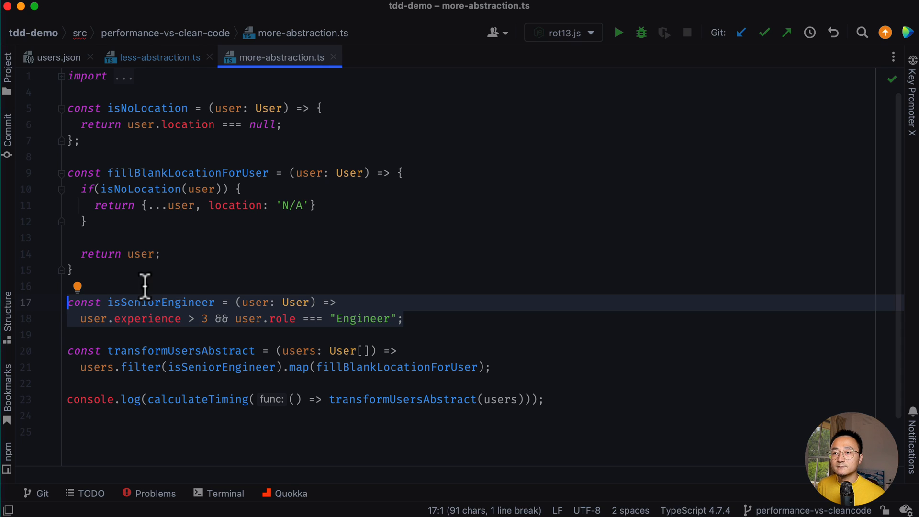
pyautogui.moveTo(178, 173)
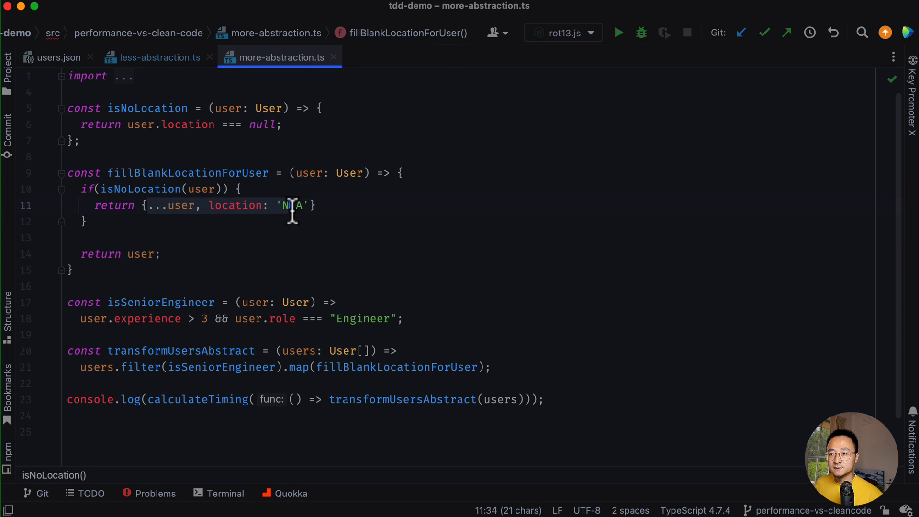
pyautogui.write('/')
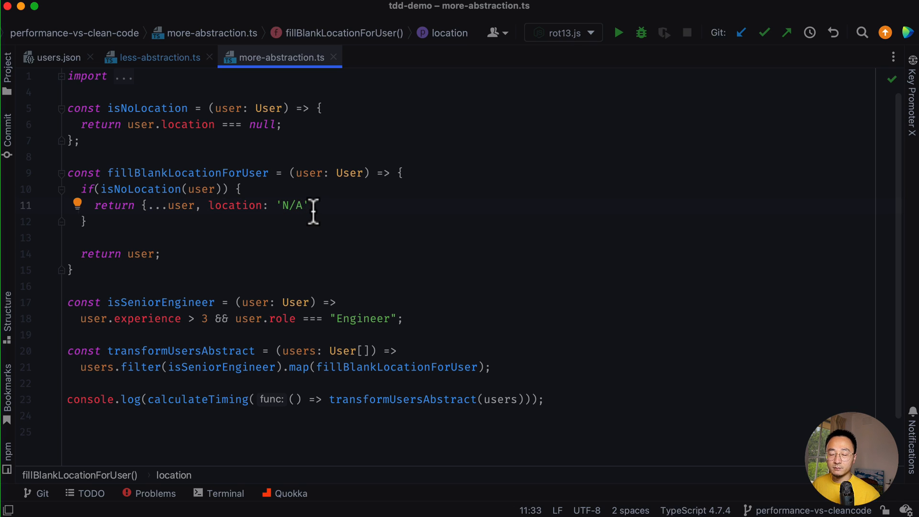
pyautogui.moveTo(123, 237)
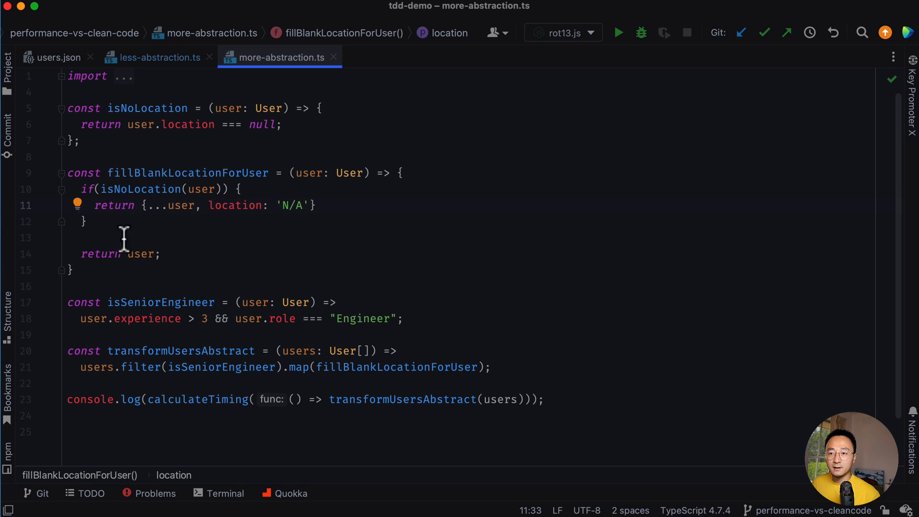
pyautogui.doubleClick(140, 253)
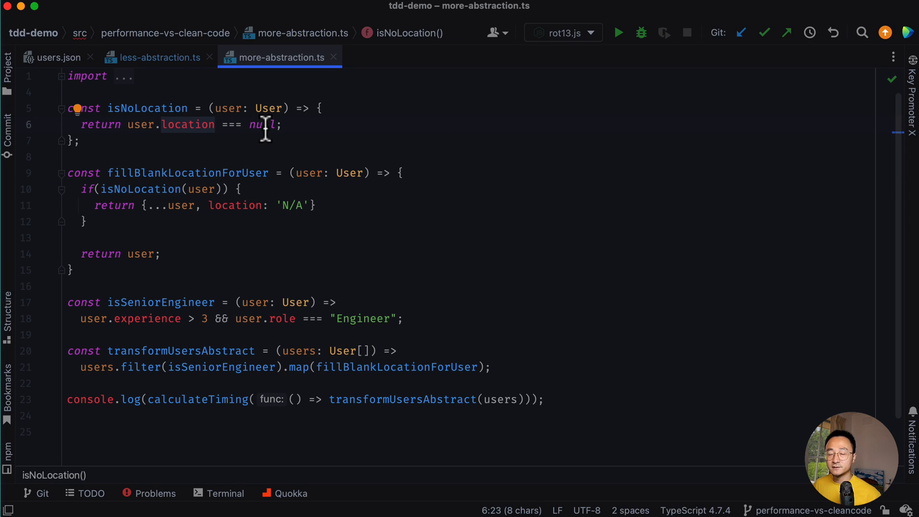
pyautogui.doubleClick(147, 109)
pyautogui.write(' || ')
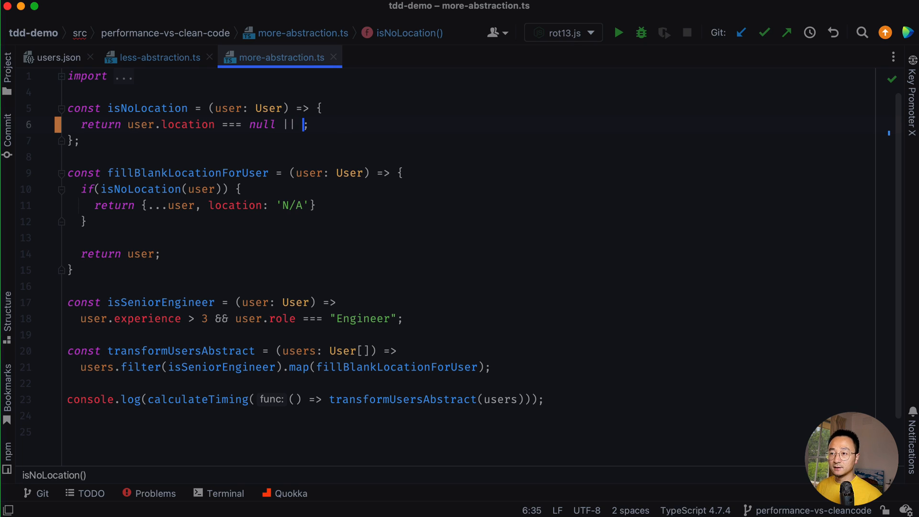
pyautogui.write('user.location')
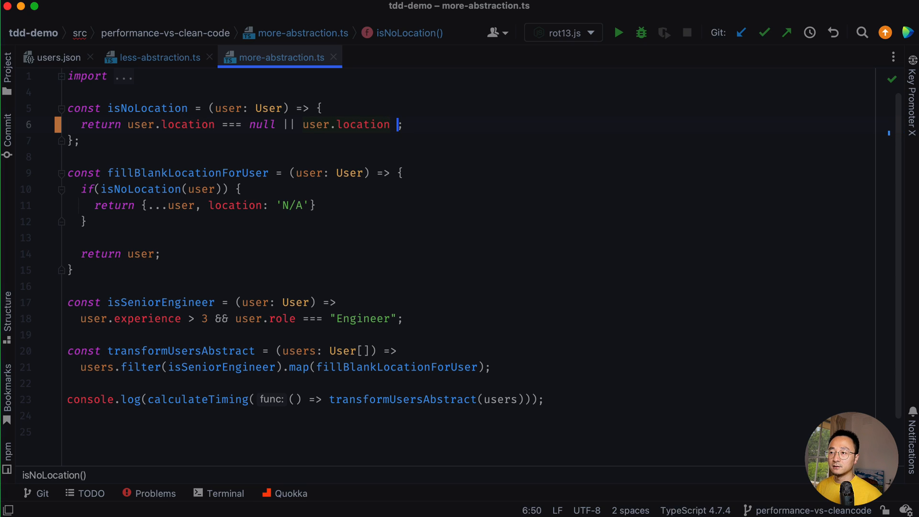
pyautogui.write('=== undefined')
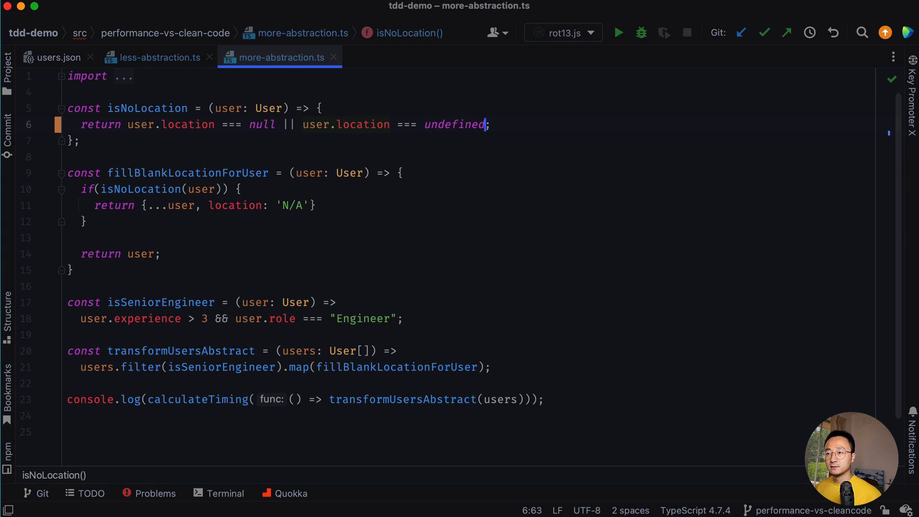
pyautogui.moveTo(126, 123); pyautogui.dragTo(485, 124)
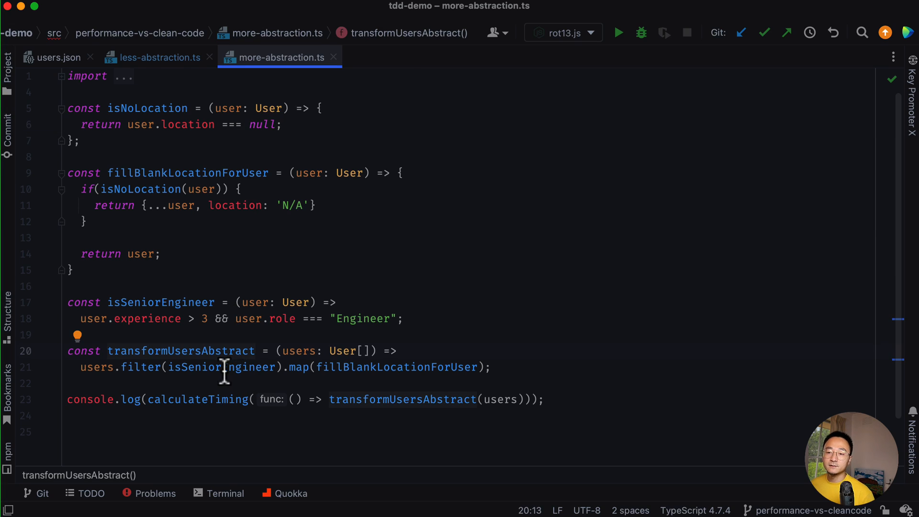
pyautogui.moveTo(96, 367)
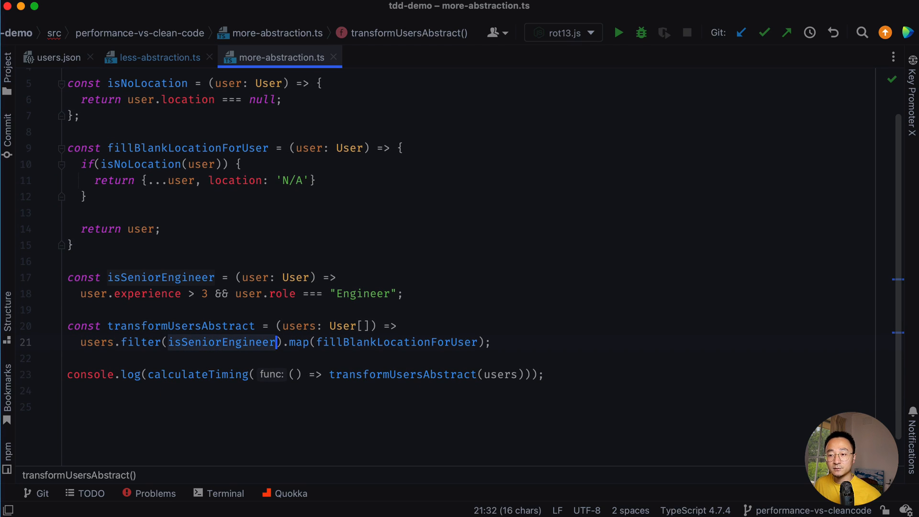
pyautogui.moveTo(222, 343)
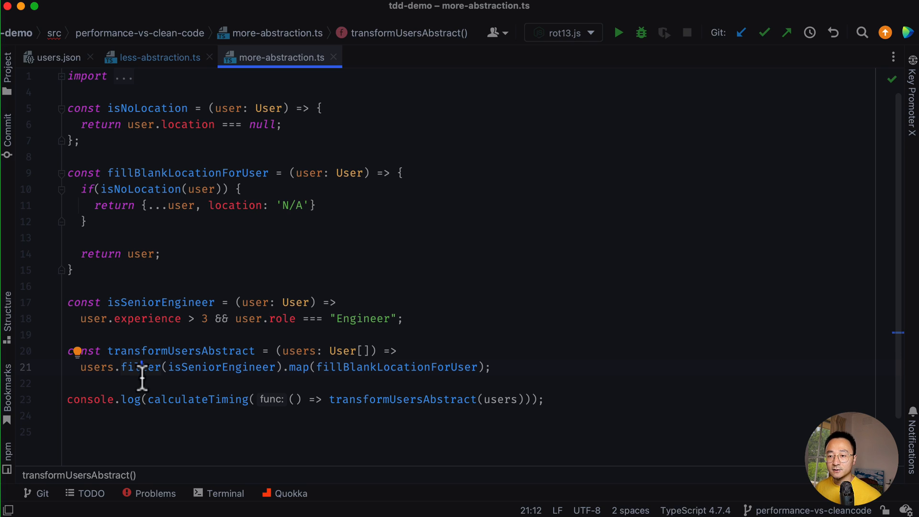
# Step: Select transformUsersAbstract's users parameter, then switch to the users.json data file
pyautogui.doubleClick(141, 367)
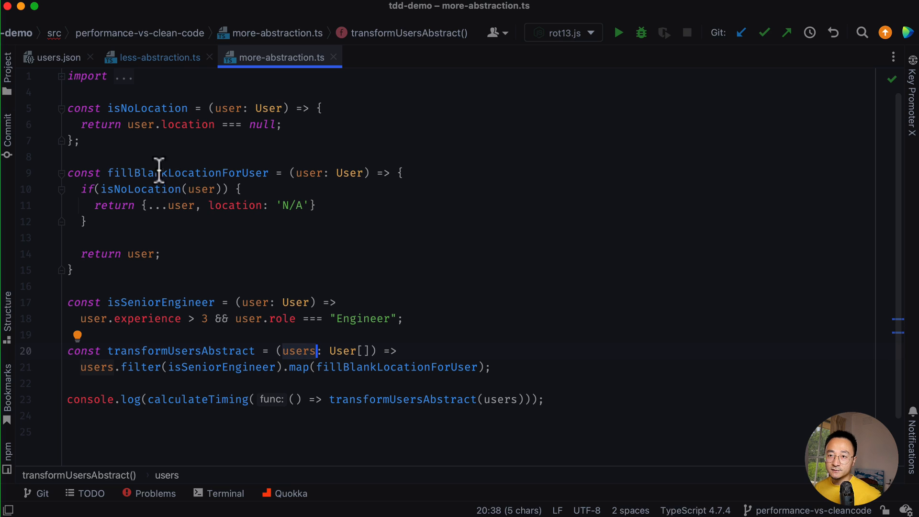
pyautogui.click(57, 58)
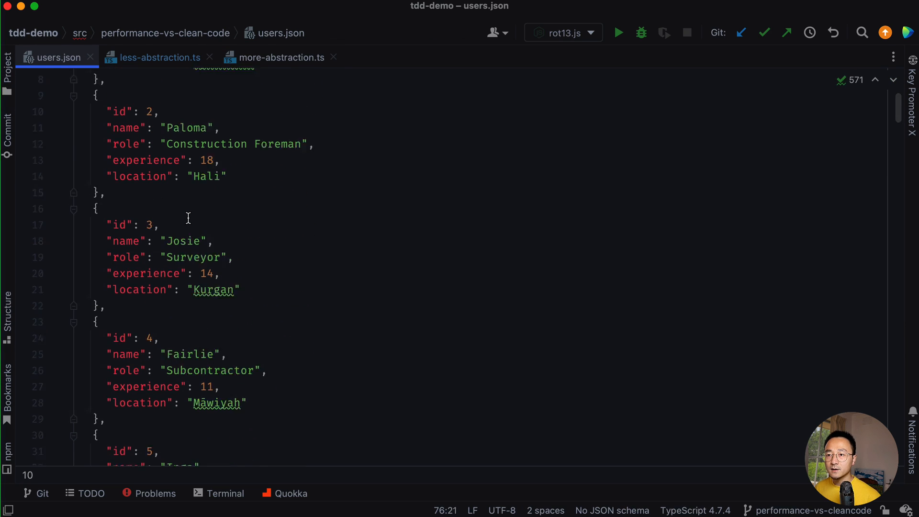
# Step: Scroll users.json, then flip between the abstraction files, ending on less-abstraction.ts
pyautogui.scroll(-3)
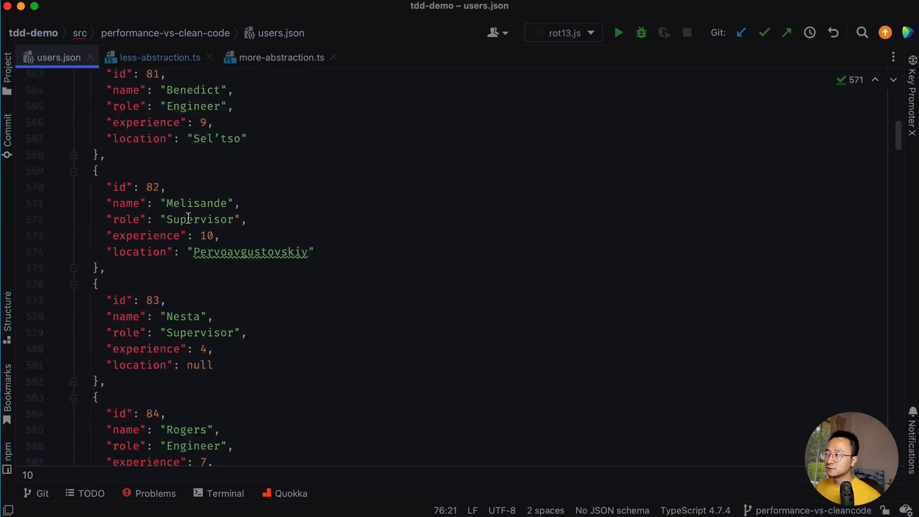
pyautogui.click(159, 56)
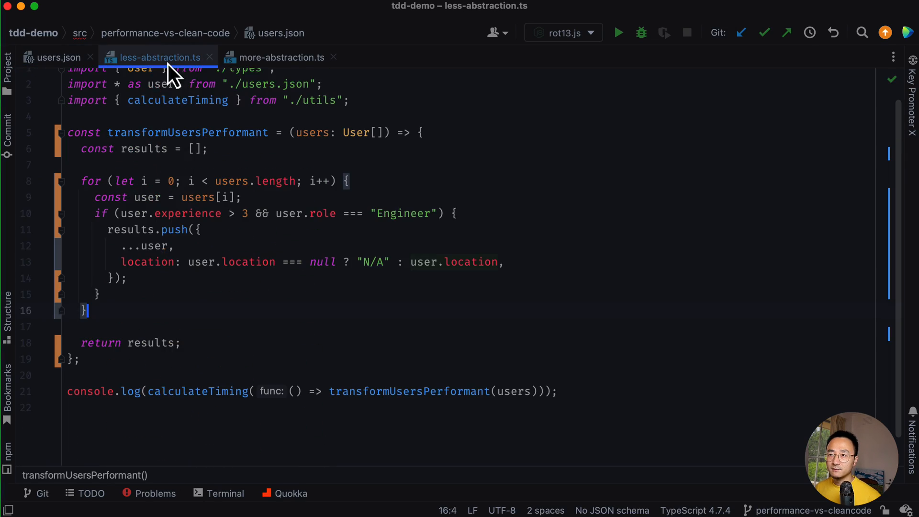
pyautogui.click(281, 57)
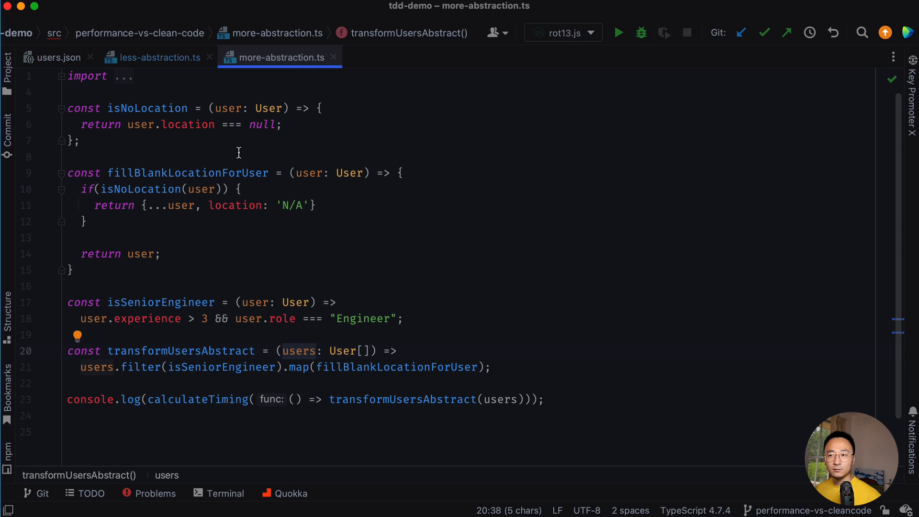
pyautogui.moveTo(166, 83)
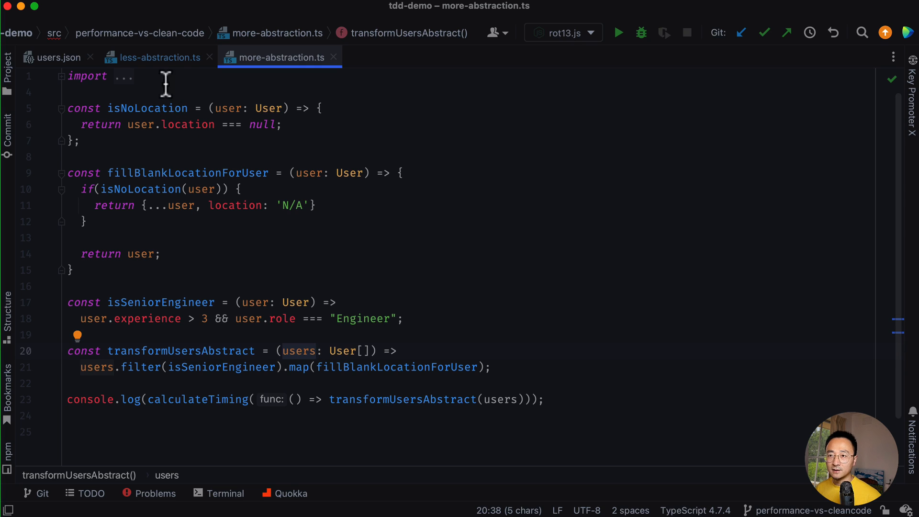
pyautogui.click(157, 57)
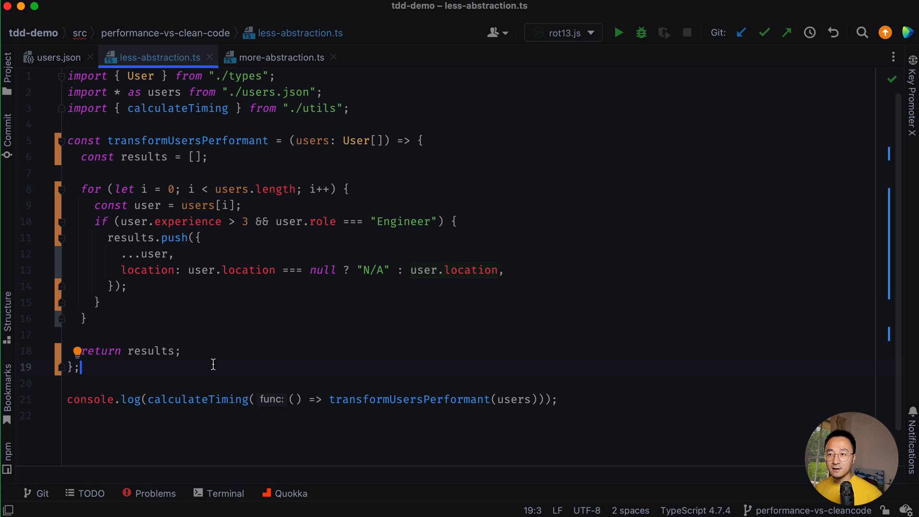
pyautogui.moveTo(194, 369)
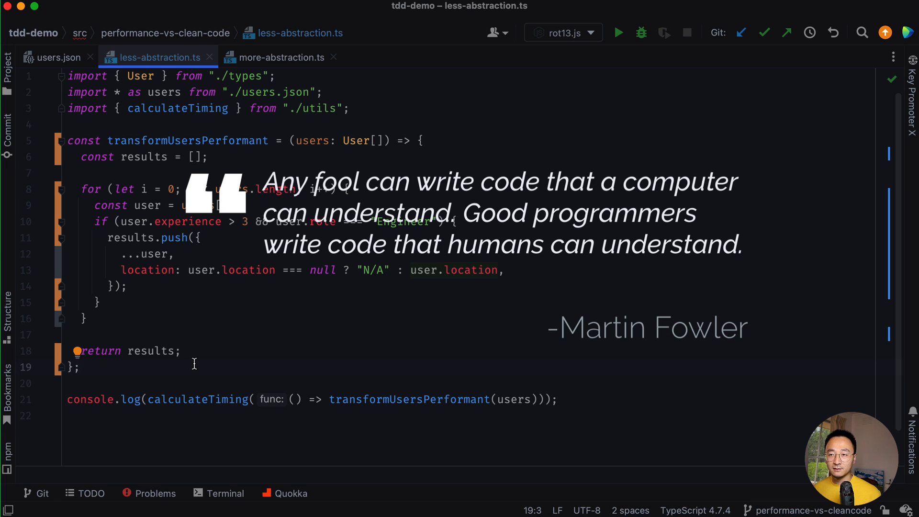
# Step: Switch to the more-abstraction.ts tab showing transformUsersAbstract
pyautogui.click(282, 57)
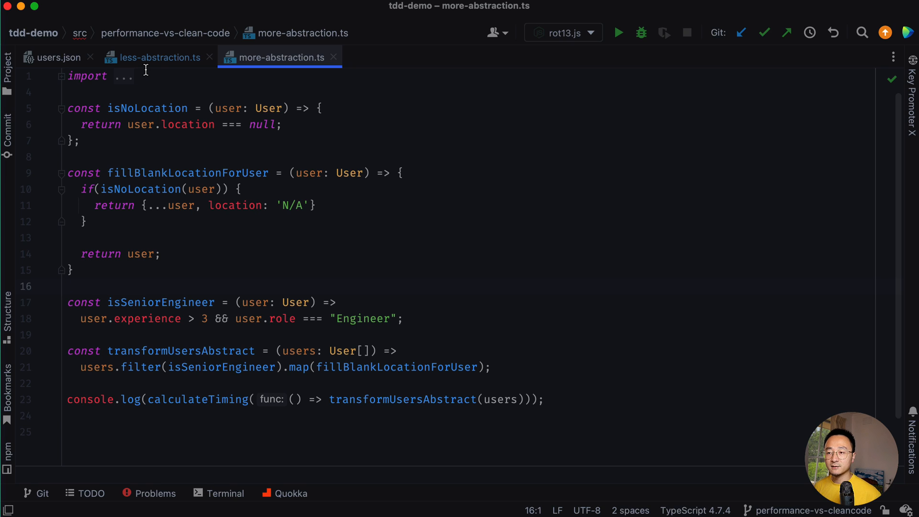
pyautogui.click(158, 57)
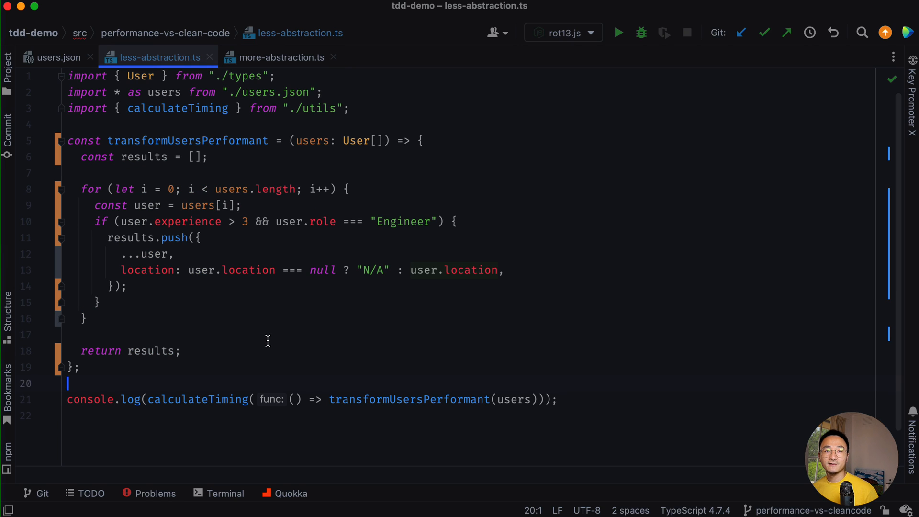
pyautogui.click(282, 57)
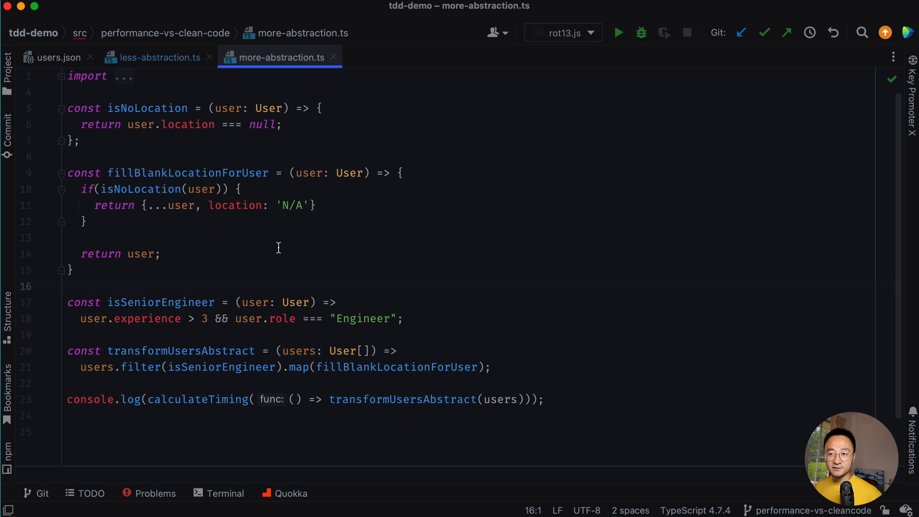
pyautogui.click(67, 286)
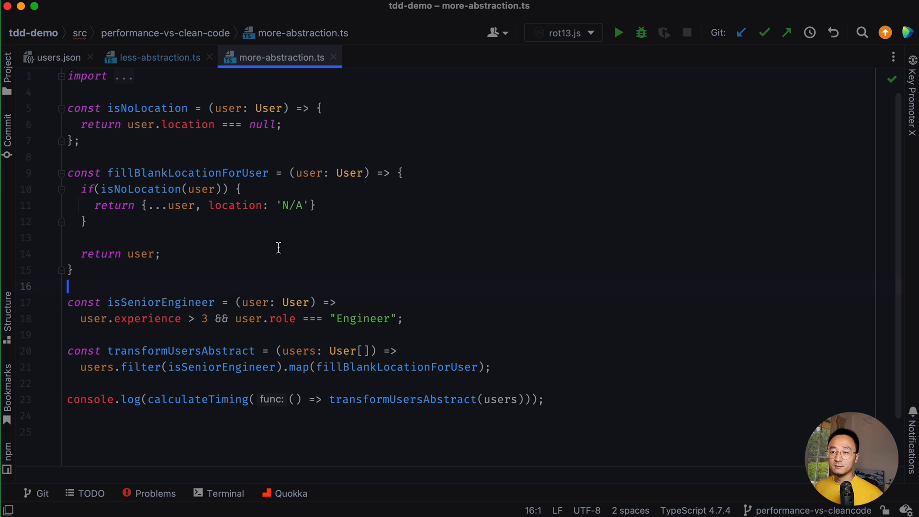